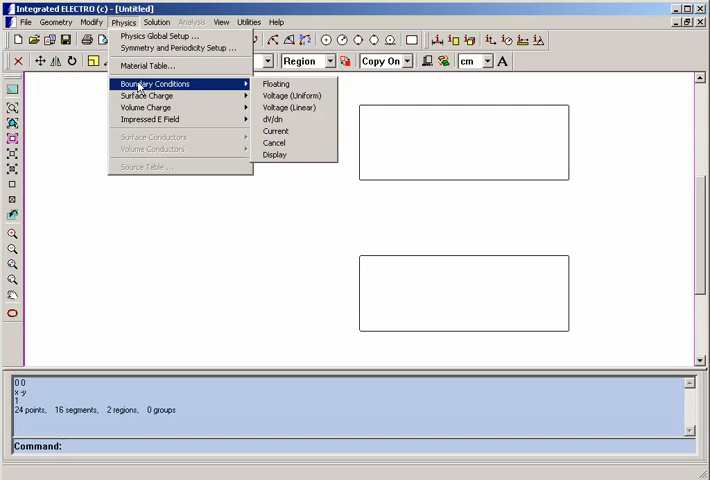
pyautogui.moveTo(292, 96)
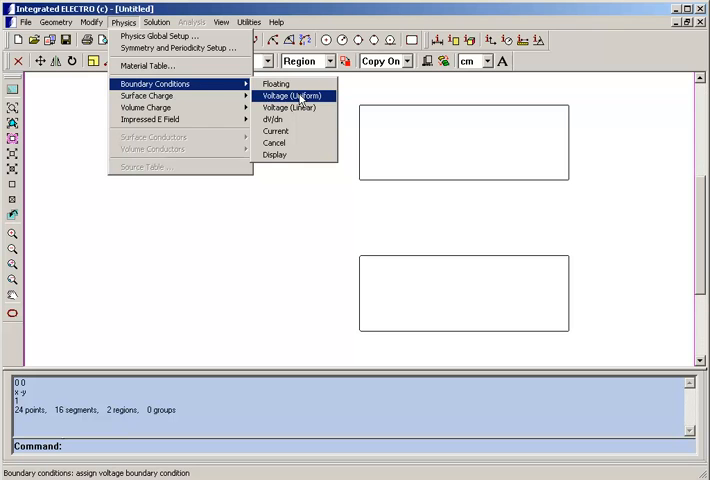
# Assign a uniform voltage boundary condition of -10 V to the lower rectangular electrode
pyautogui.click(288, 96)
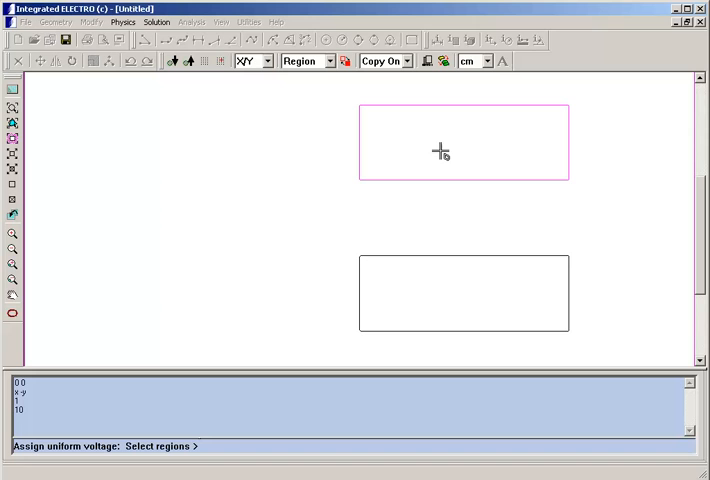
pyautogui.click(464, 292)
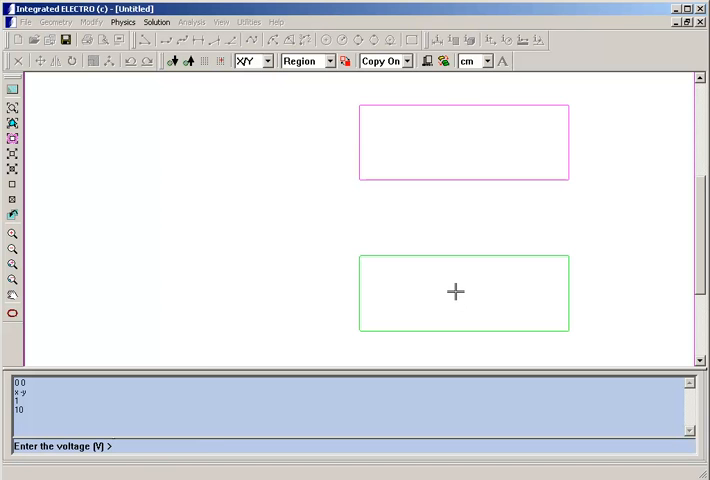
pyautogui.write('-10')
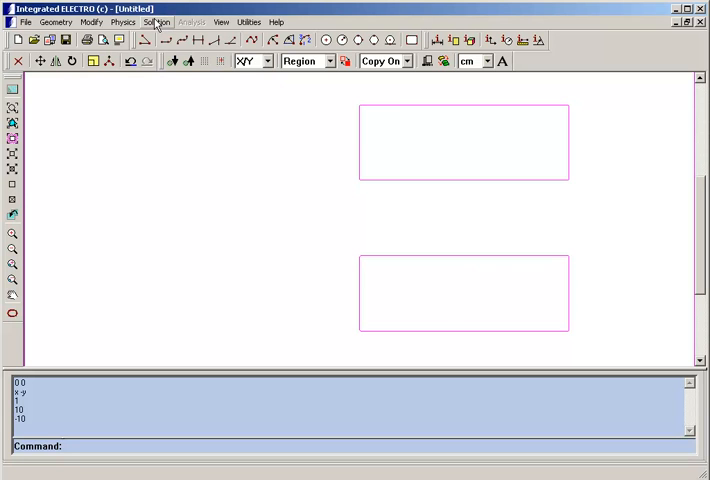
# Run the electrostatic solver on the two-electrode model from the Solution menu
pyautogui.click(156, 22)
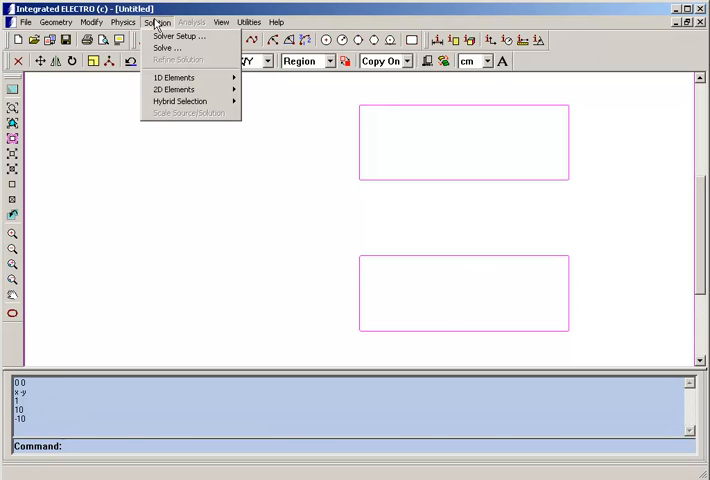
pyautogui.moveTo(168, 48)
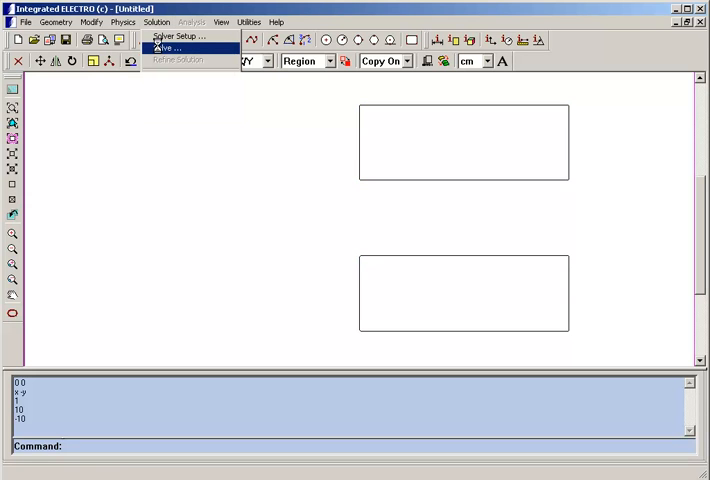
pyautogui.click(168, 48)
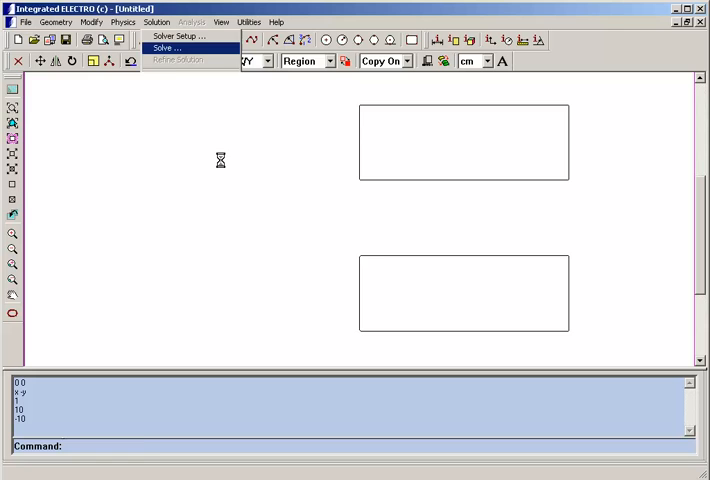
pyautogui.click(164, 48)
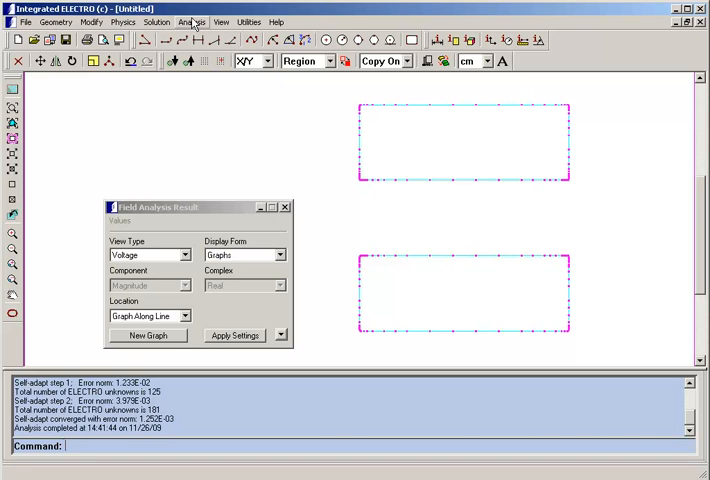
# Bring up the Field Results settings from the Analysis menu for voltage contour display
pyautogui.click(188, 22)
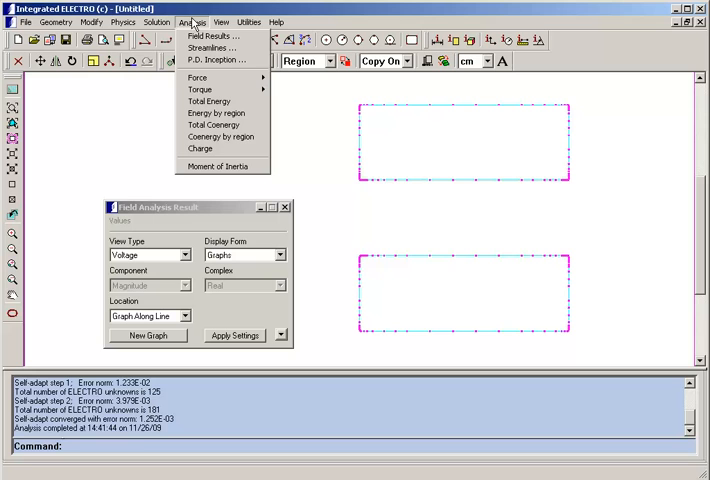
pyautogui.click(192, 22)
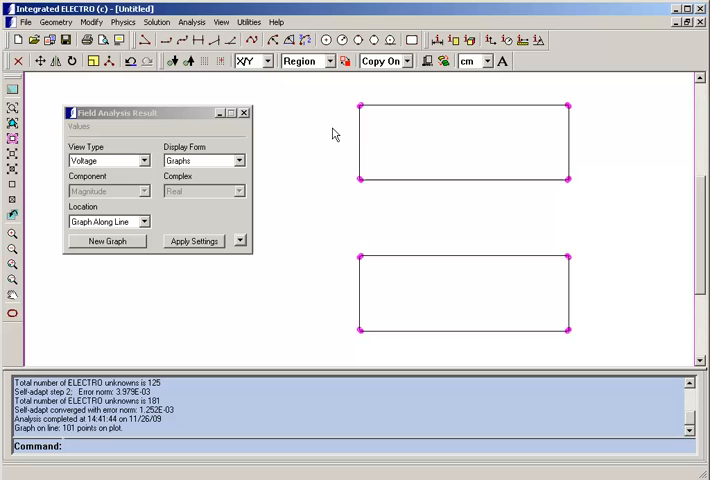
pyautogui.moveTo(302, 136)
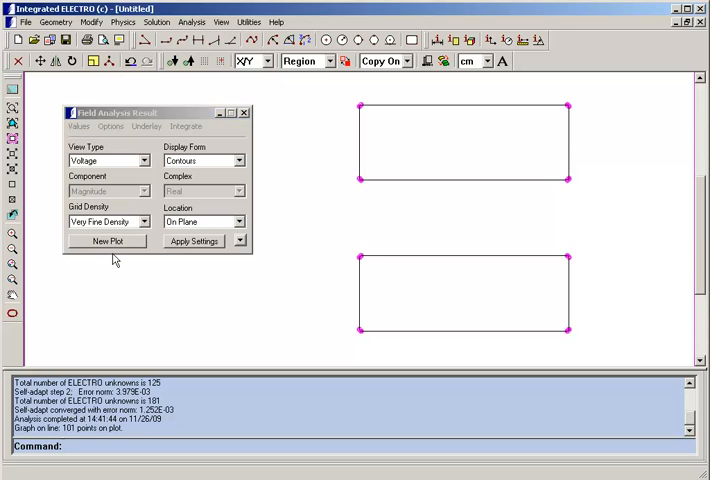
# Plot voltage contours as a Gradient Color presentation and add the voltage plot scale
pyautogui.click(108, 240)
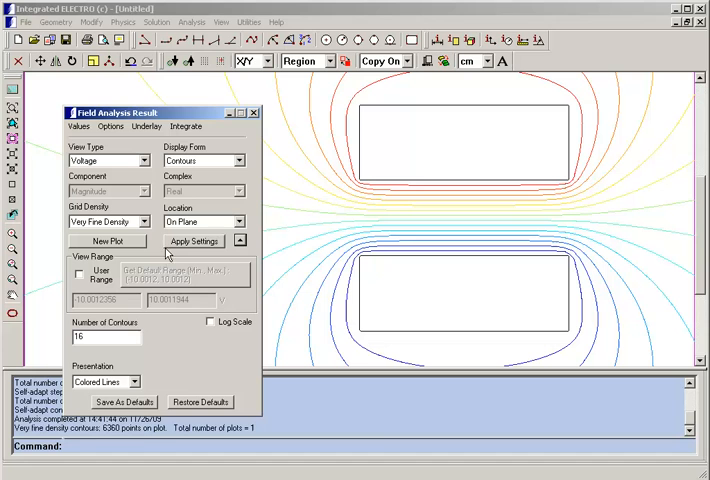
pyautogui.click(136, 380)
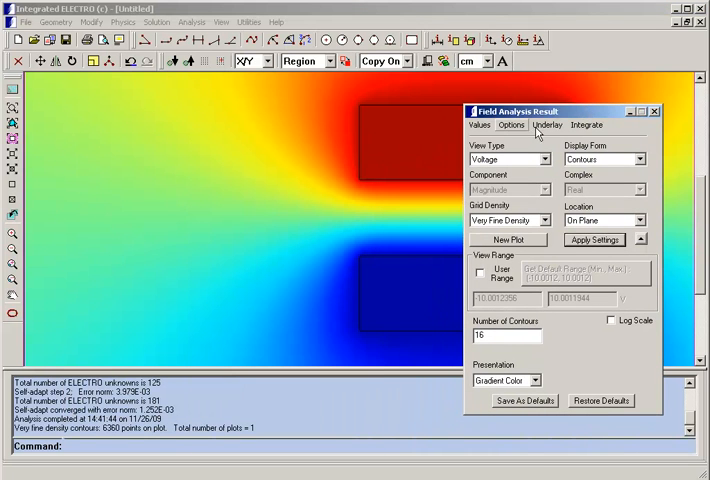
pyautogui.click(512, 126)
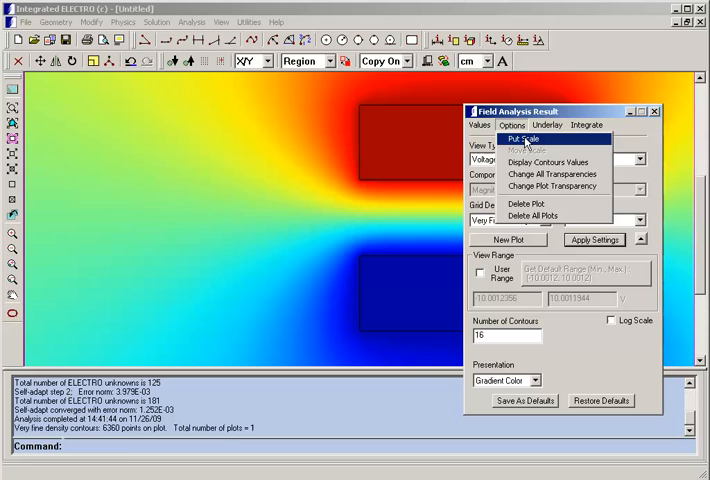
pyautogui.click(516, 136)
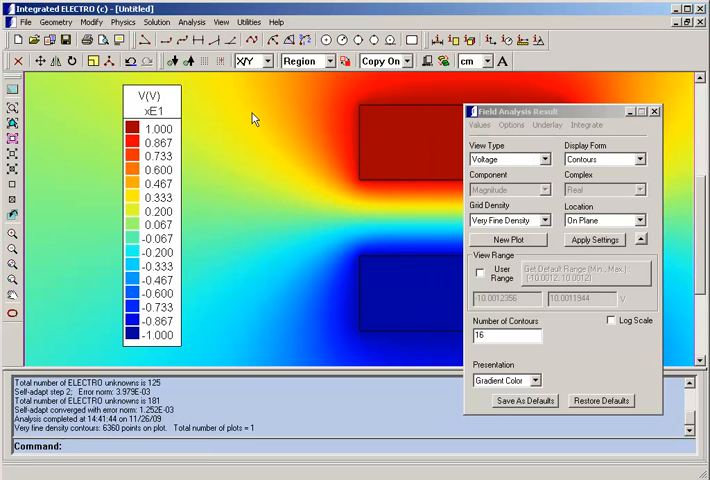
pyautogui.moveTo(276, 120)
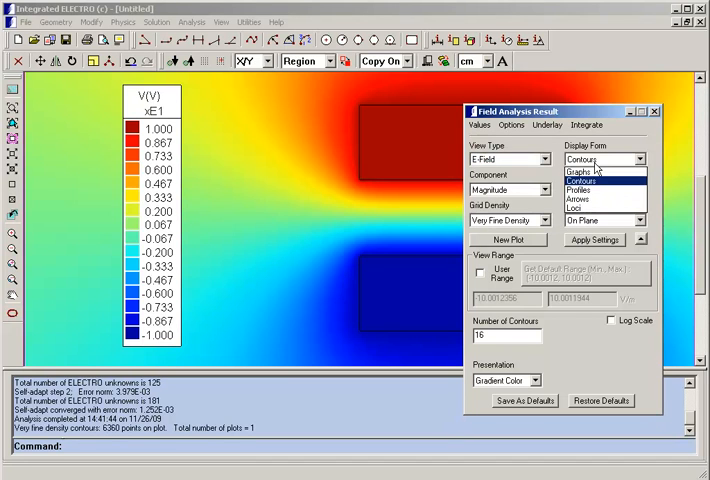
# Plot the E-field as arrows at medium grid density and switch the arrows to Line type
pyautogui.click(592, 184)
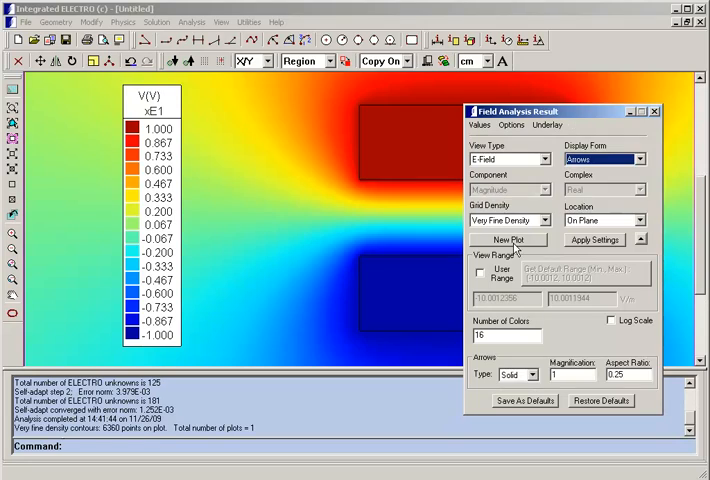
pyautogui.click(512, 240)
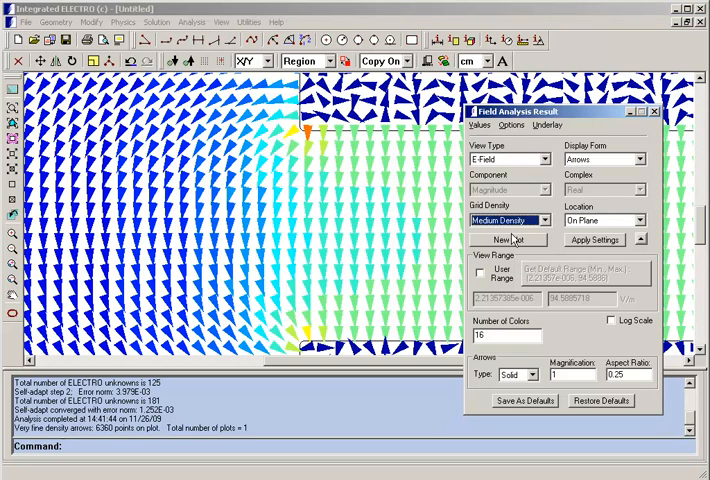
pyautogui.click(508, 240)
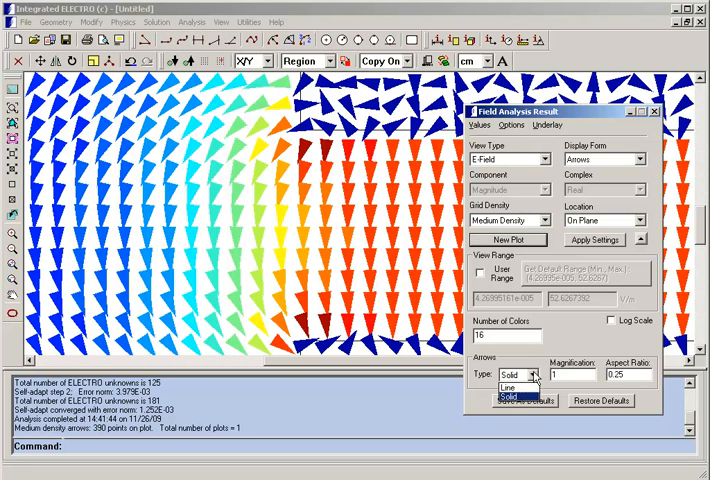
pyautogui.click(530, 400)
pyautogui.write('2')
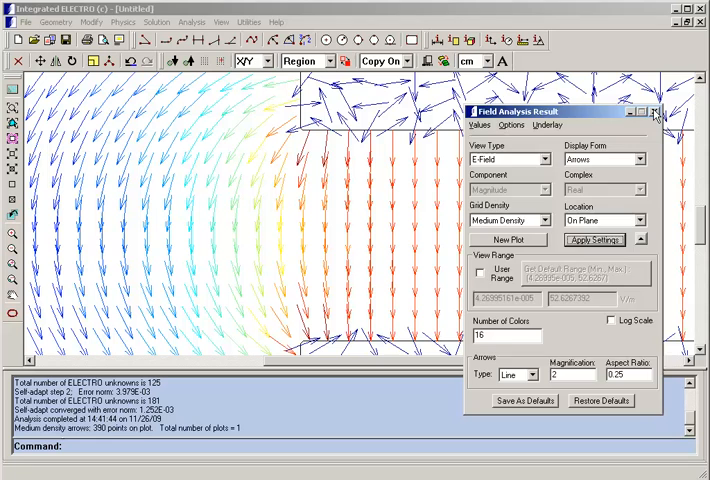
pyautogui.click(656, 112)
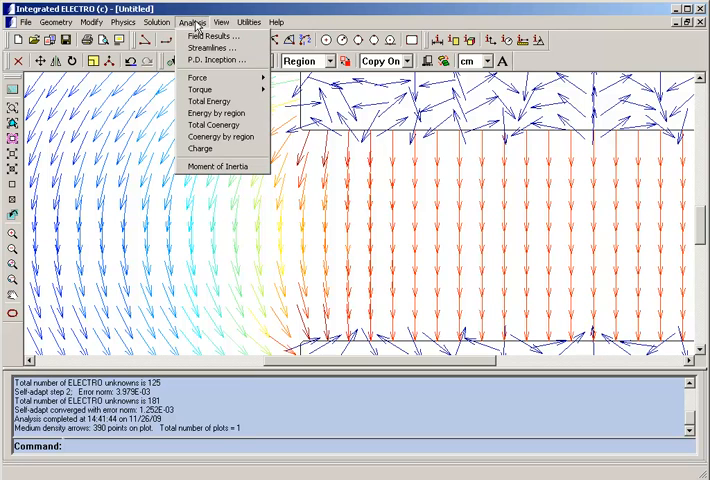
# Start a Coulomb Force on Region calculation from the Analysis Force choices
pyautogui.click(200, 78)
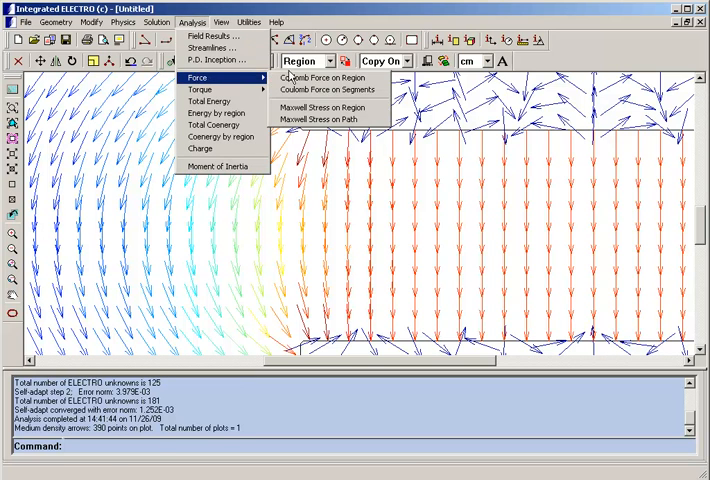
pyautogui.click(320, 76)
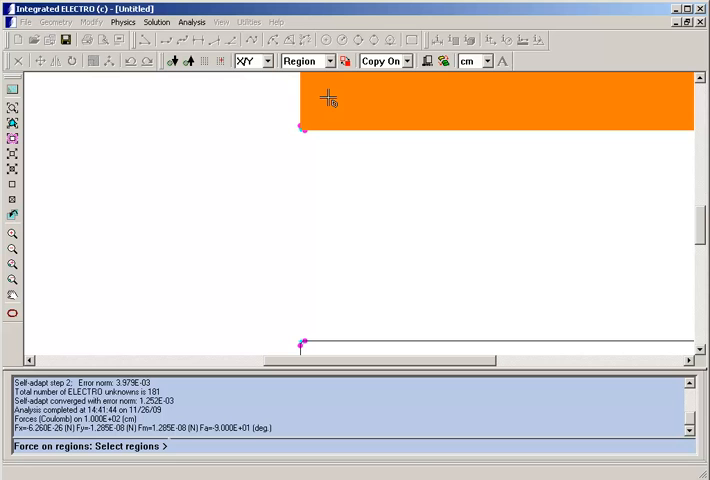